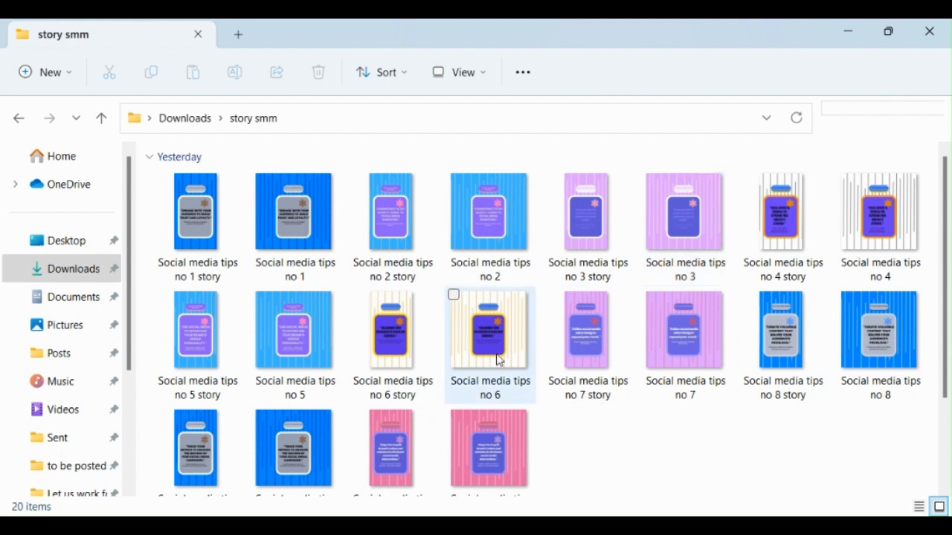
mouse_move(587, 215)
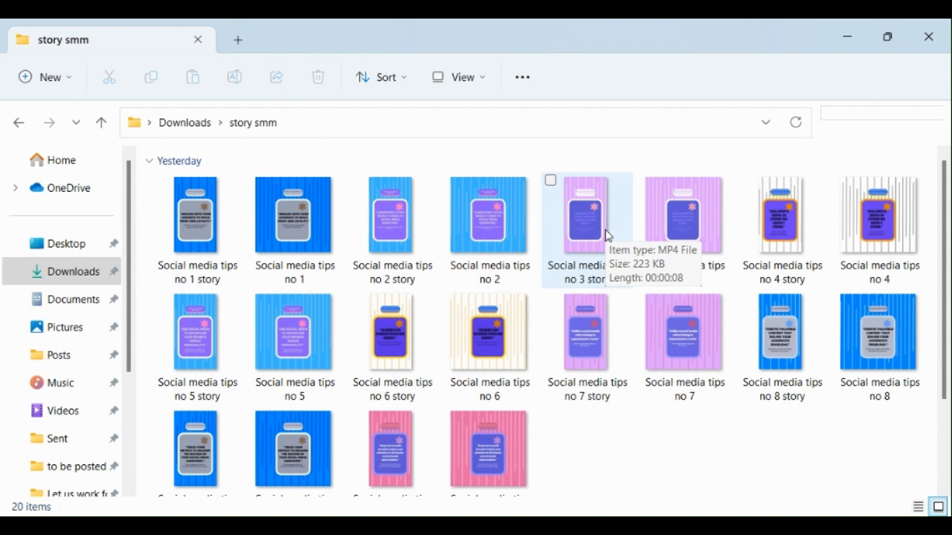
mouse_move(684, 464)
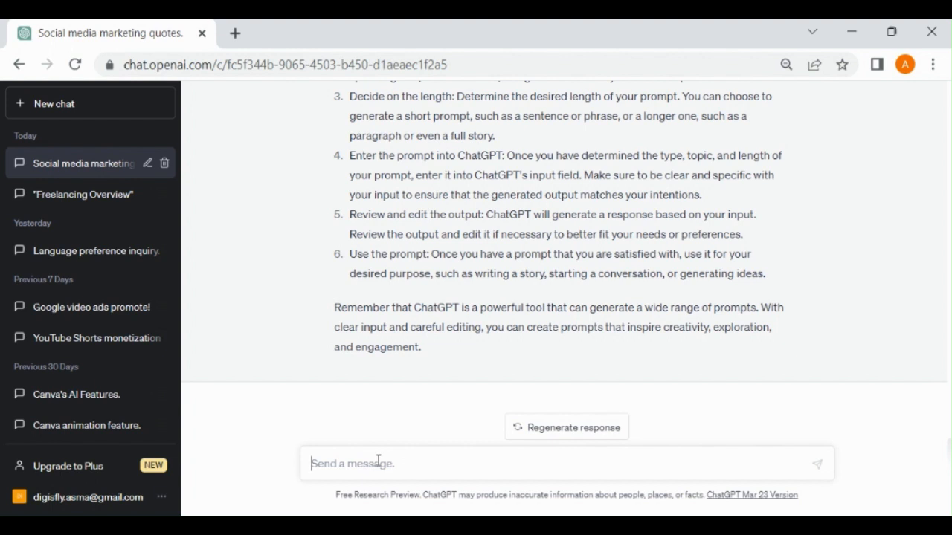
Step: Begin a new message in the Social media marketing quotes chat
text(d)
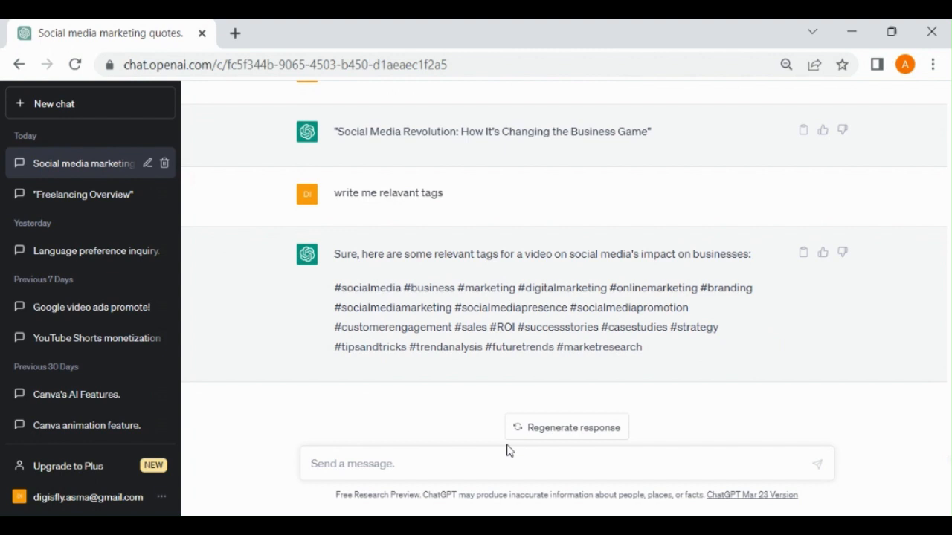
Step: Enter the prompt 'write me an article on use of advanced tools' in the message box
click(476, 463)
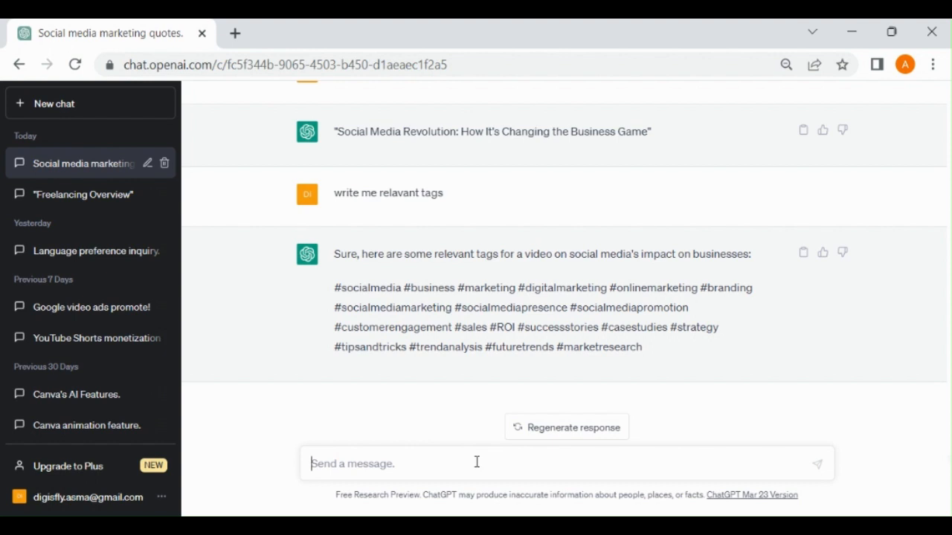
text(write me an article on use of advanced tools)
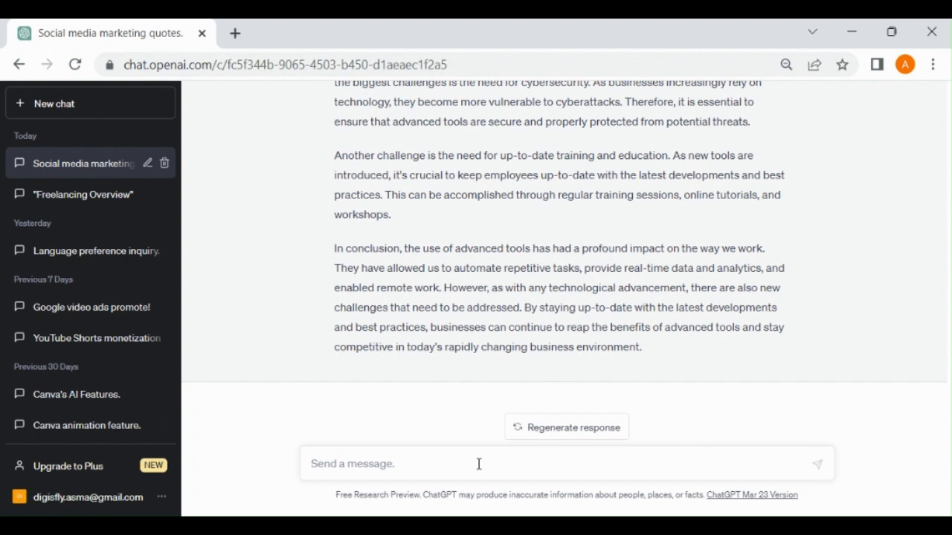
Step: Start the next prompt by typing 'write' below the finished article
text(write)
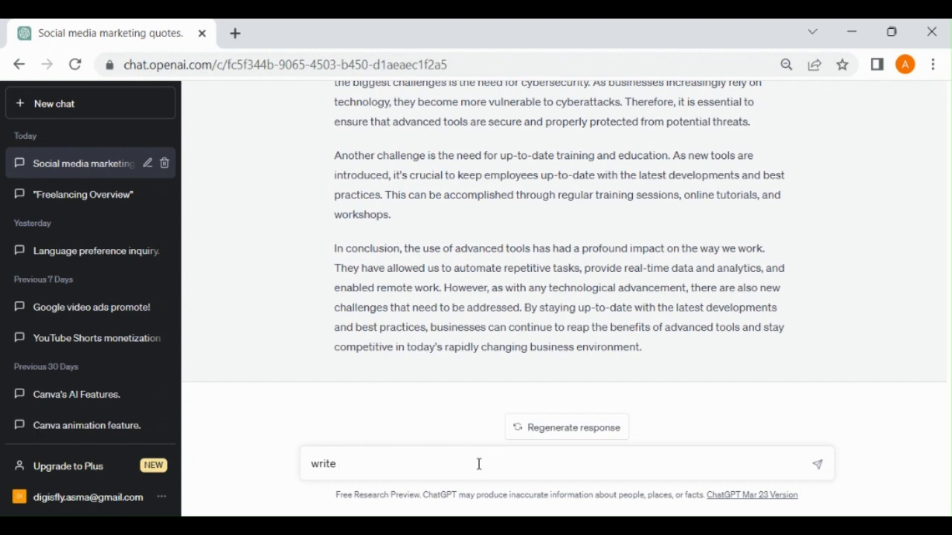
Step: Send the prompt 'write blog of 1000 words about video editing easy tools'
text(blog of 1000 words about video editing easy tools)
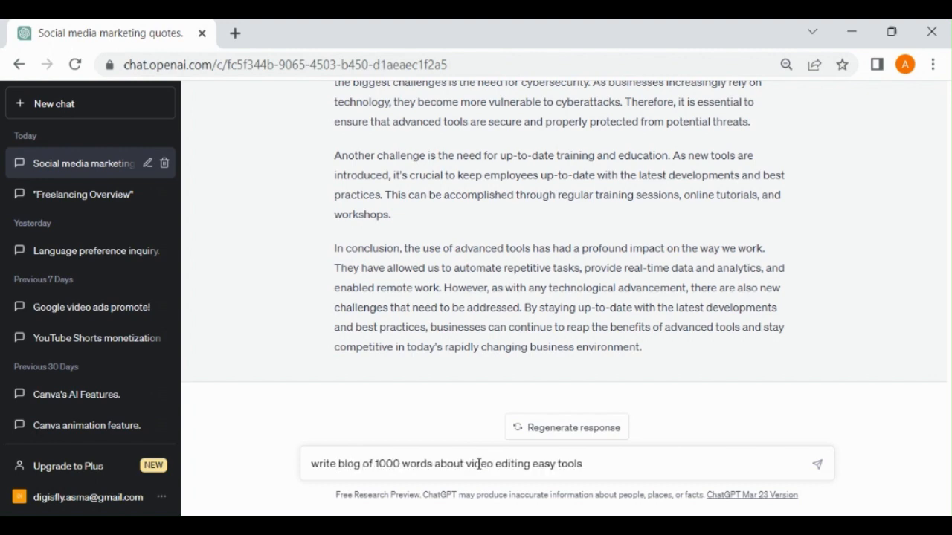
click(817, 463)
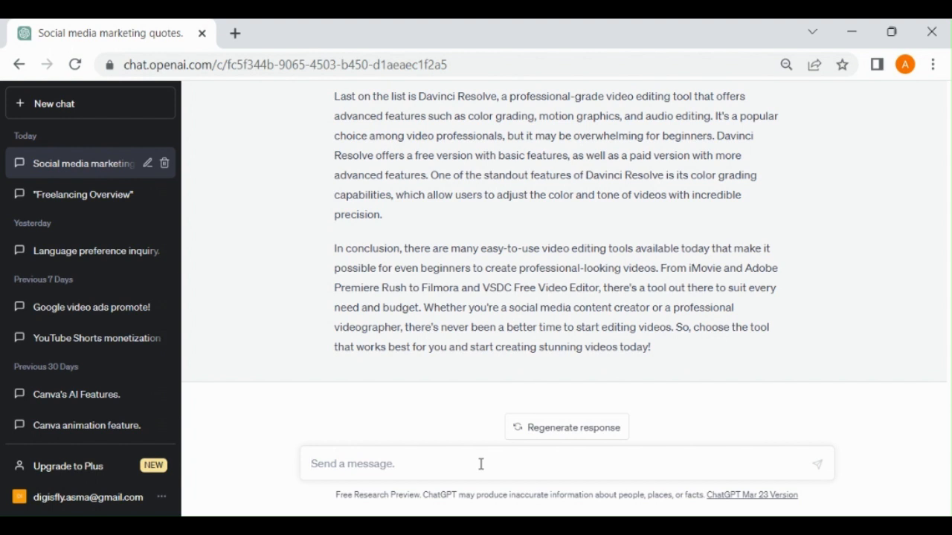
mouse_move(841, 350)
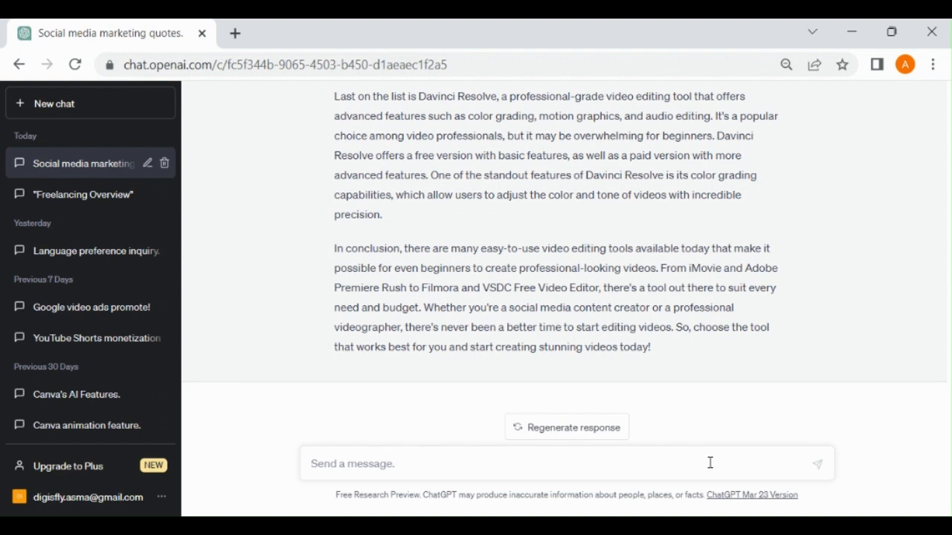
mouse_move(780, 440)
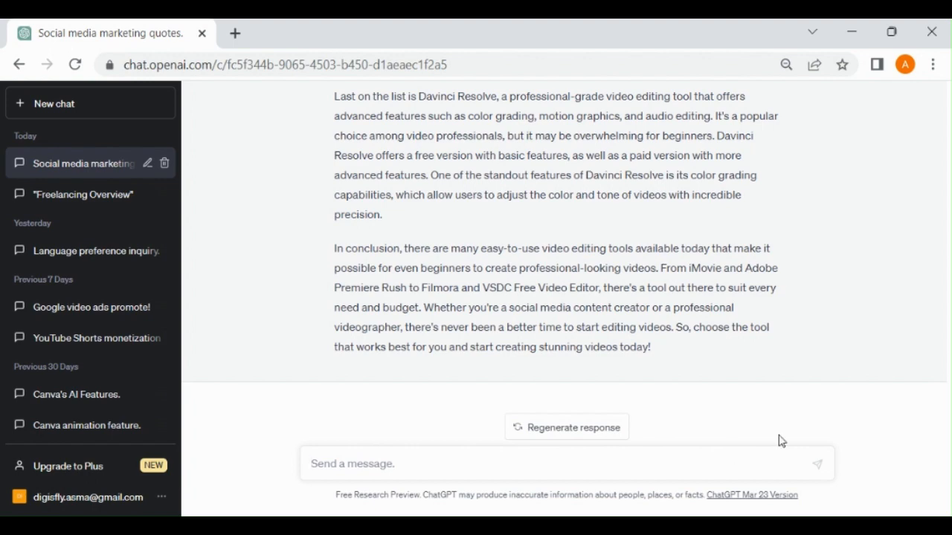